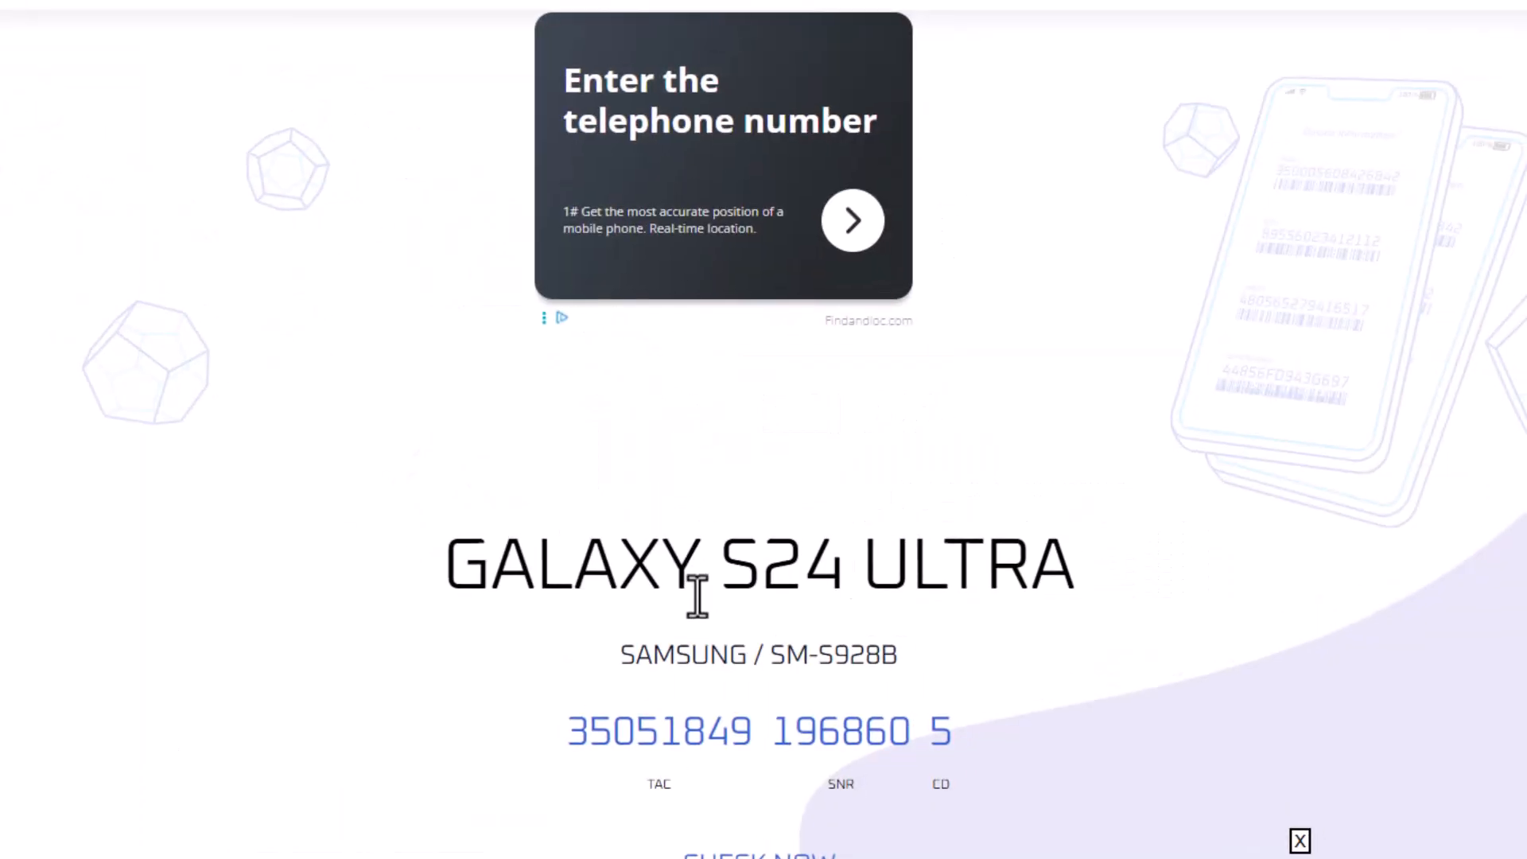
Step: Enter the account credentials (username 'altin') in the UnlockTool login window and submit
{"action": "scroll", "scroll_direction": "down", "scroll_amount": 3}
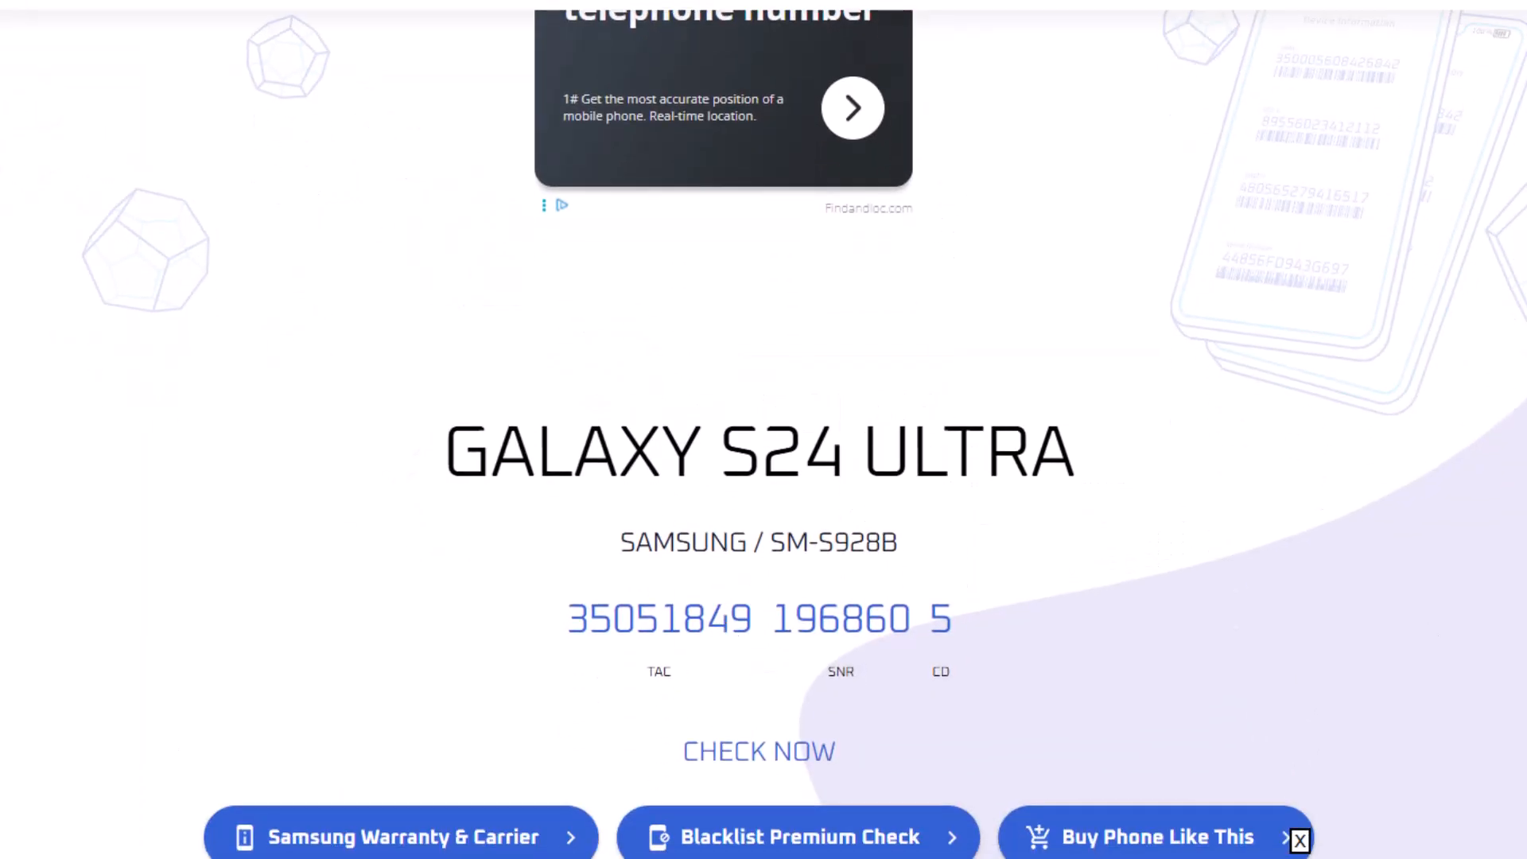
{"action": "double_click", "coordinate": [836, 543]}
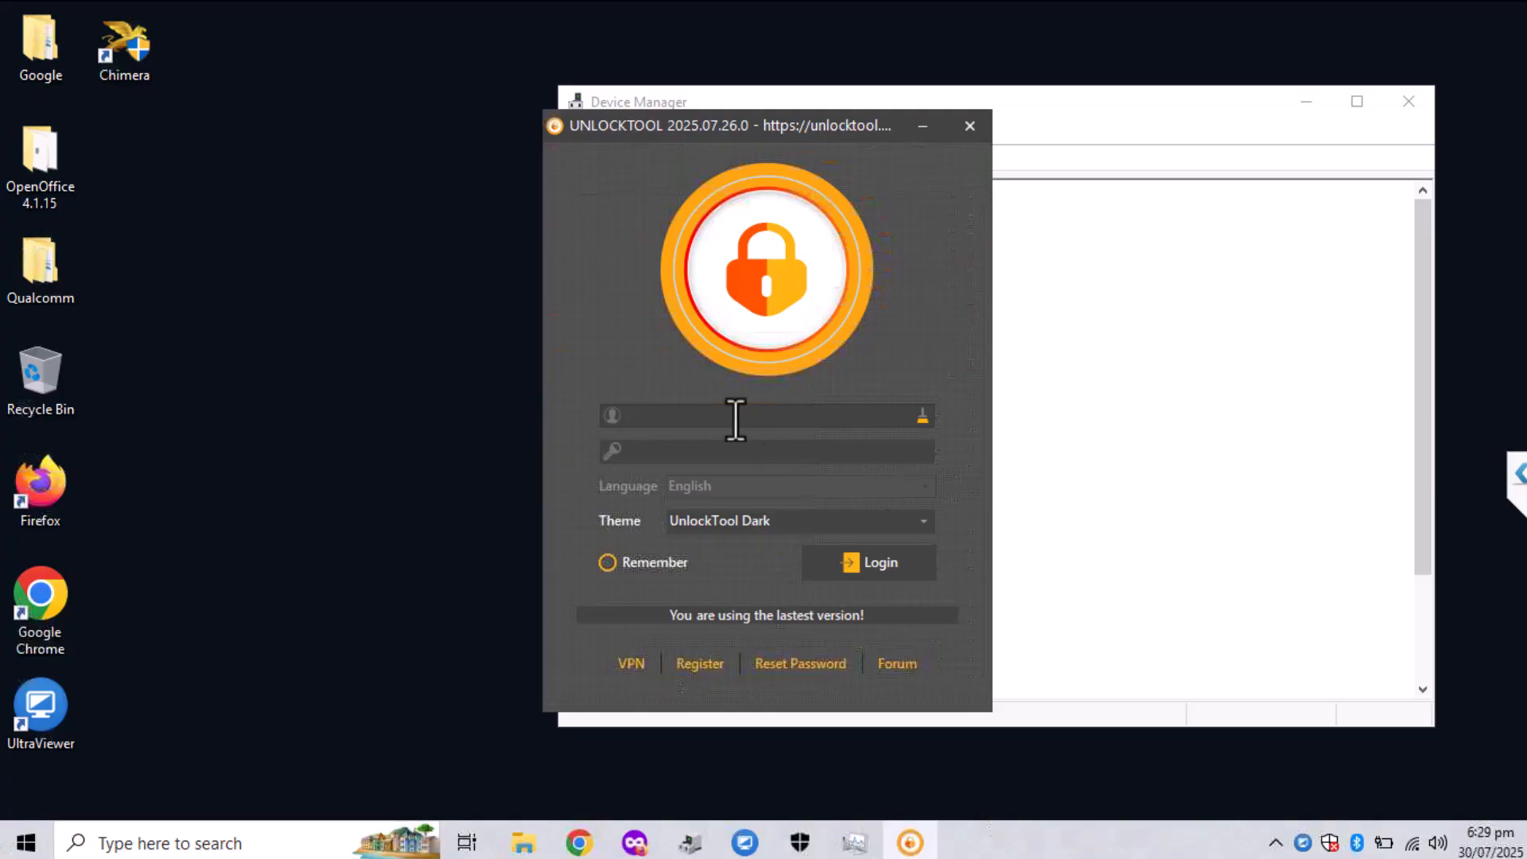
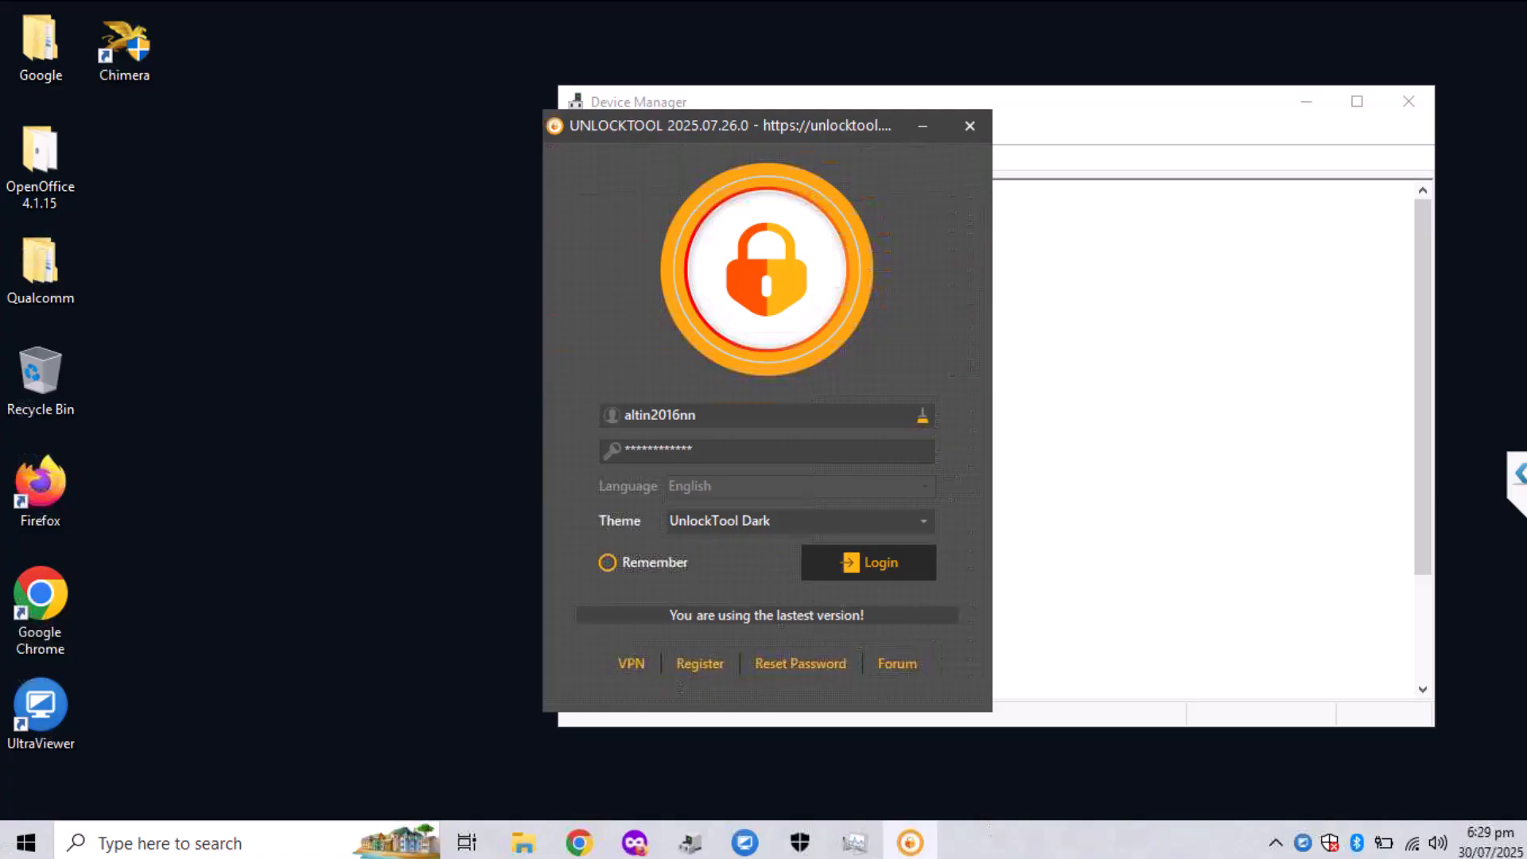
{"action": "left_click", "coordinate": [868, 563]}
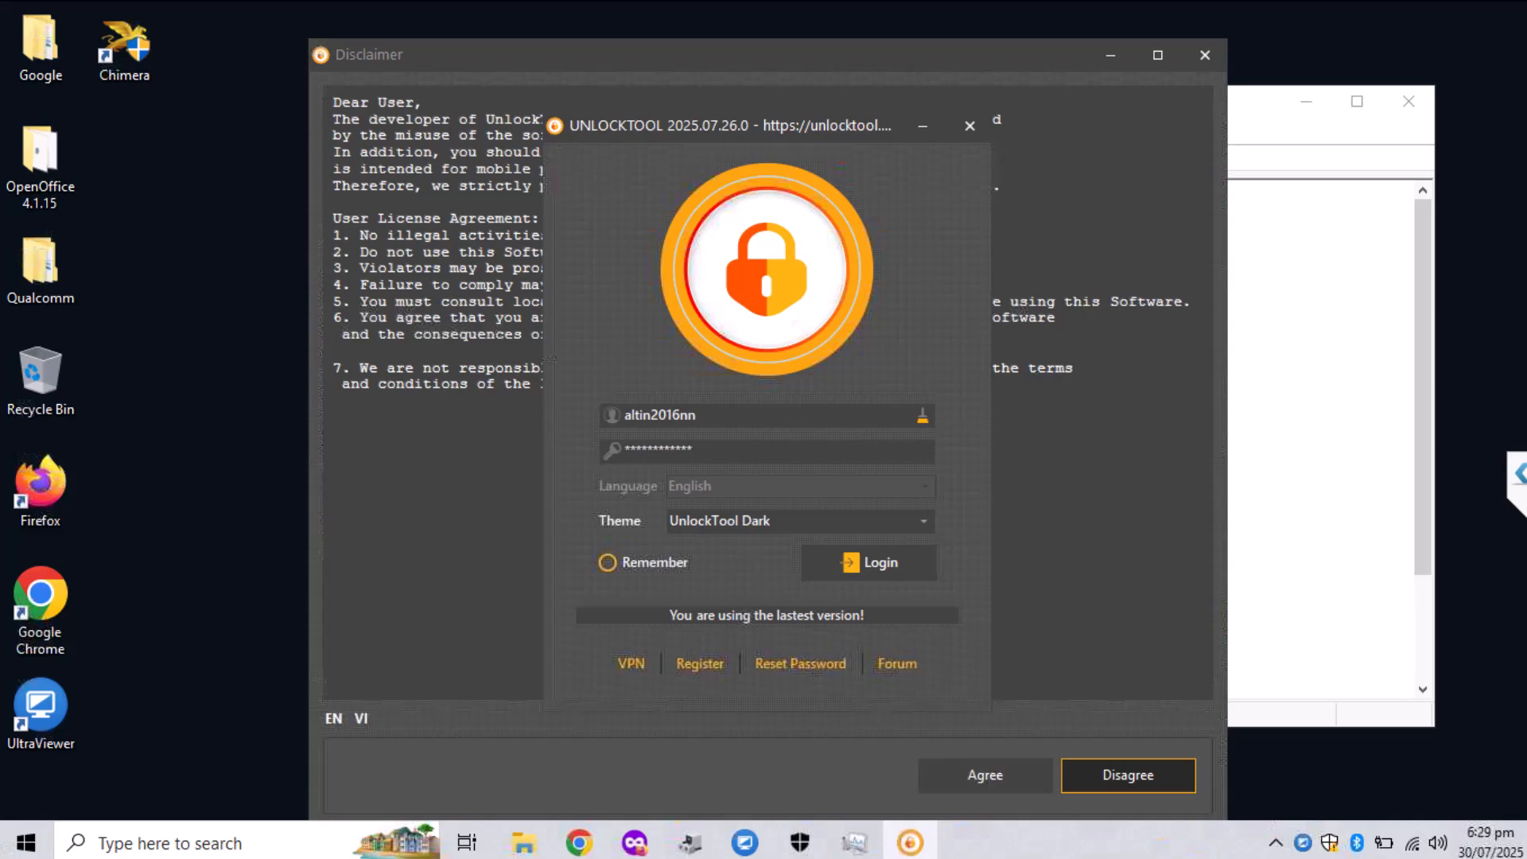
{"action": "mouse_move", "coordinate": [985, 776]}
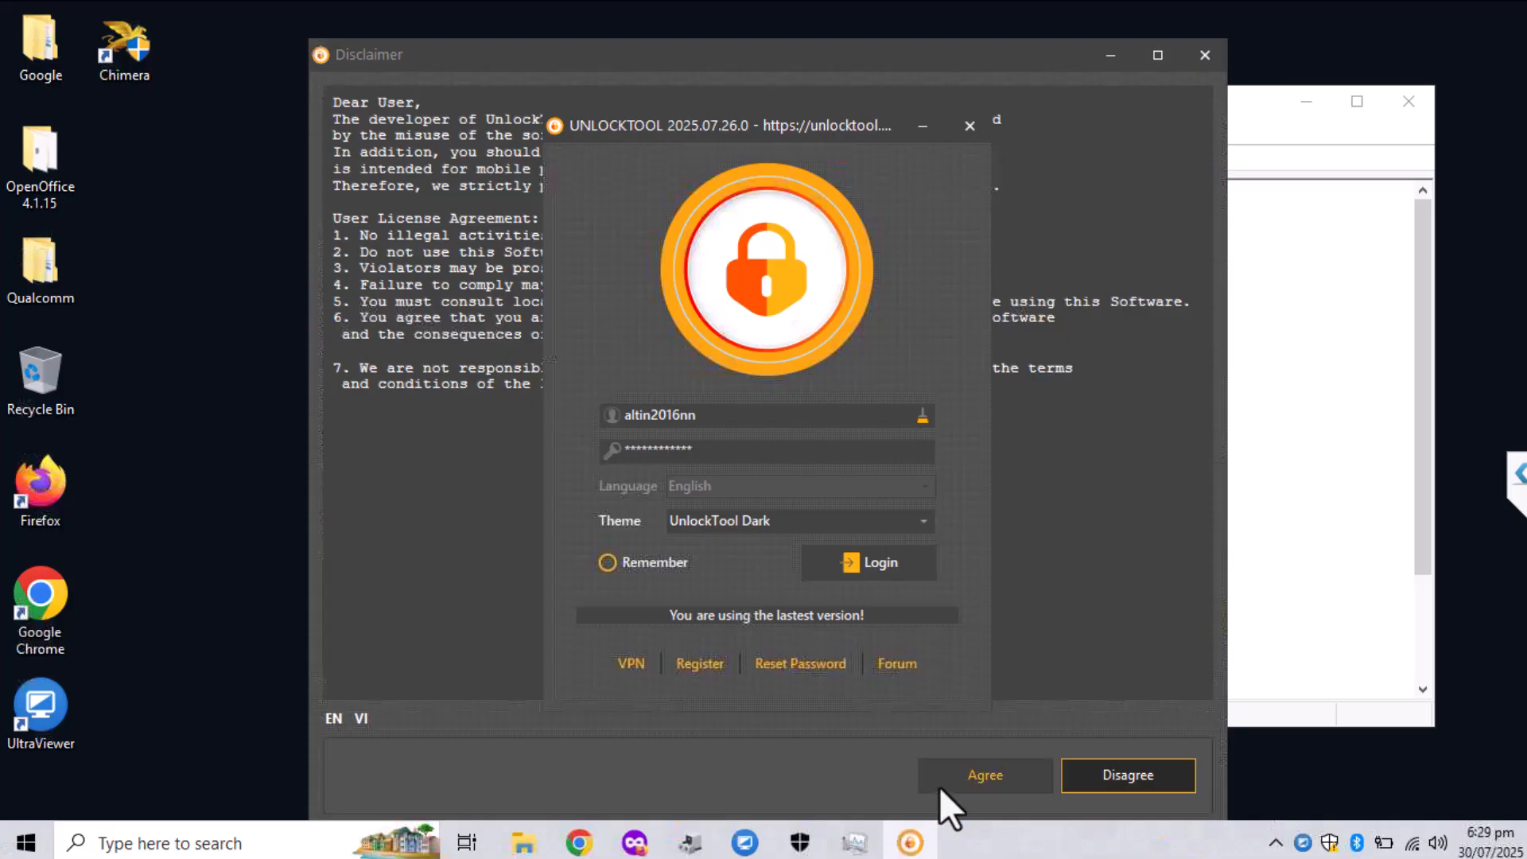
Step: Agree to the UnlockTool disclaimer and user license agreement
{"action": "left_click", "coordinate": [985, 774]}
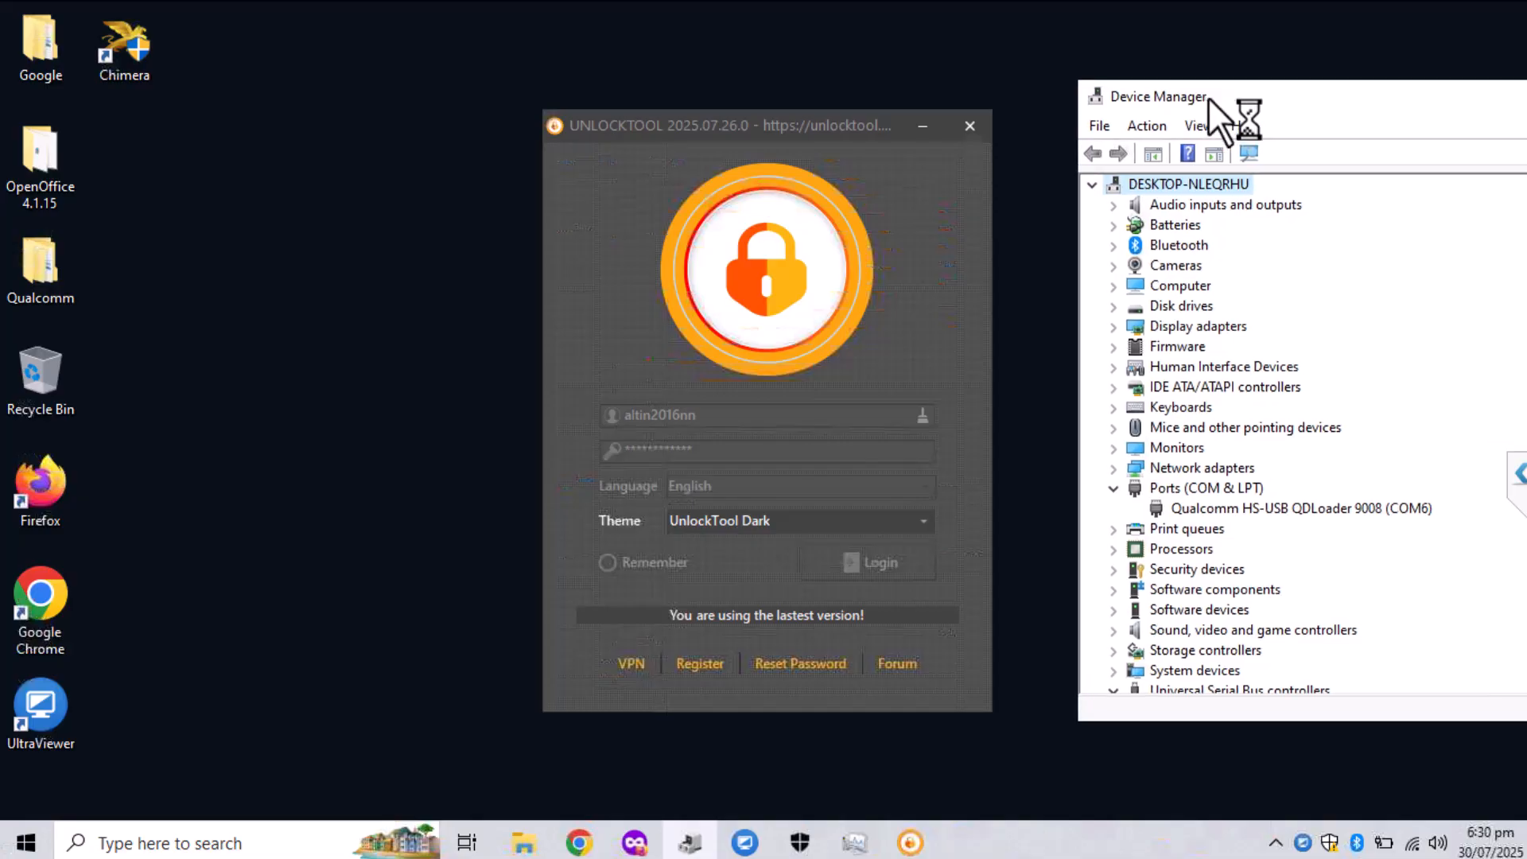
Step: Check Device Manager's Qualcomm HS-USB QDLoader 9008 (COM6) port entry for the phone
{"action": "left_click", "coordinate": [1299, 509]}
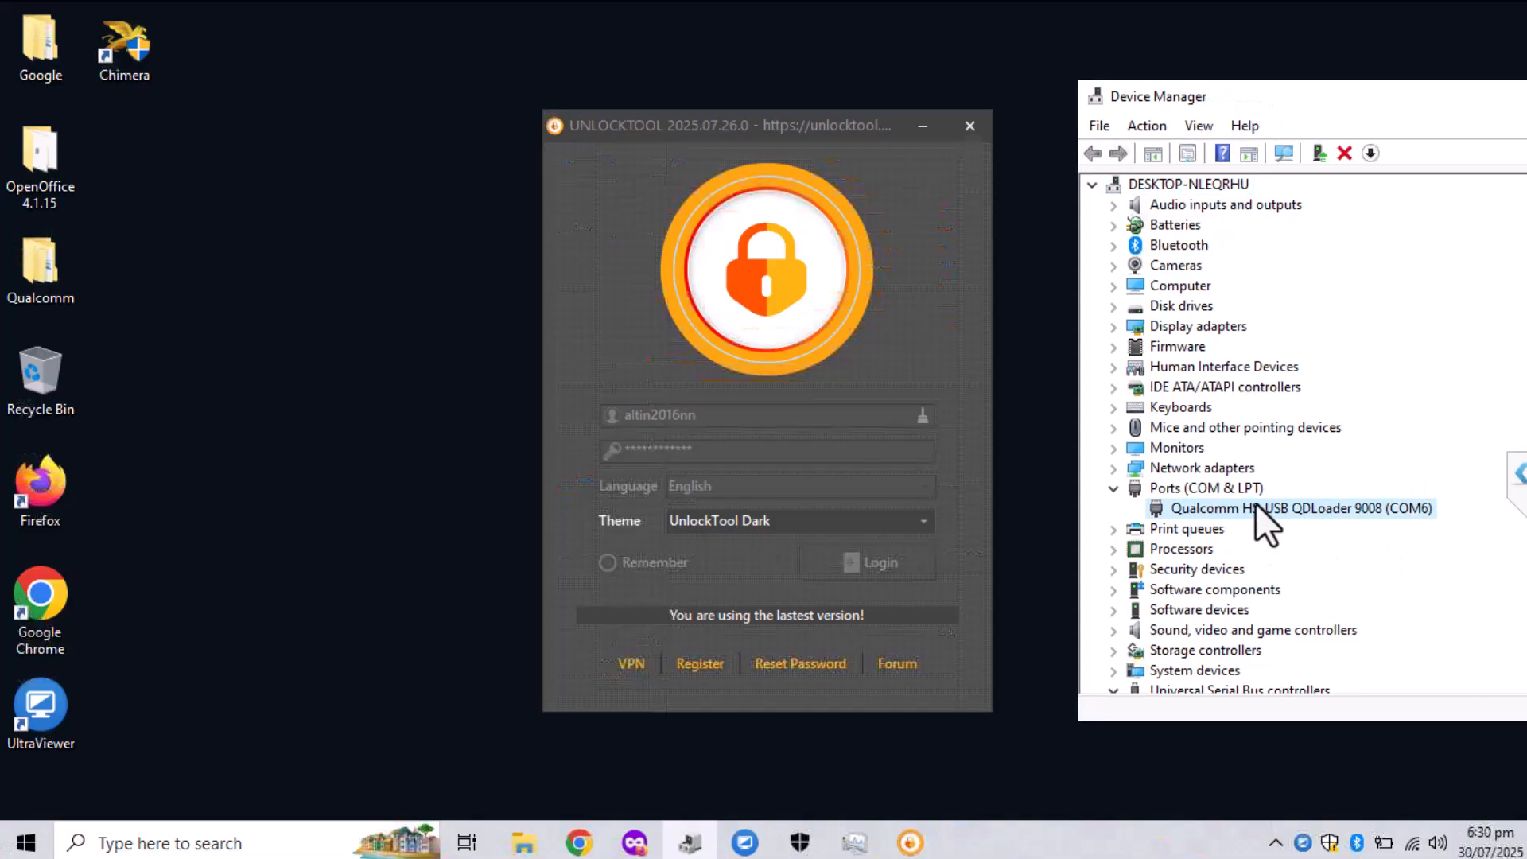
{"action": "left_click", "coordinate": [879, 562]}
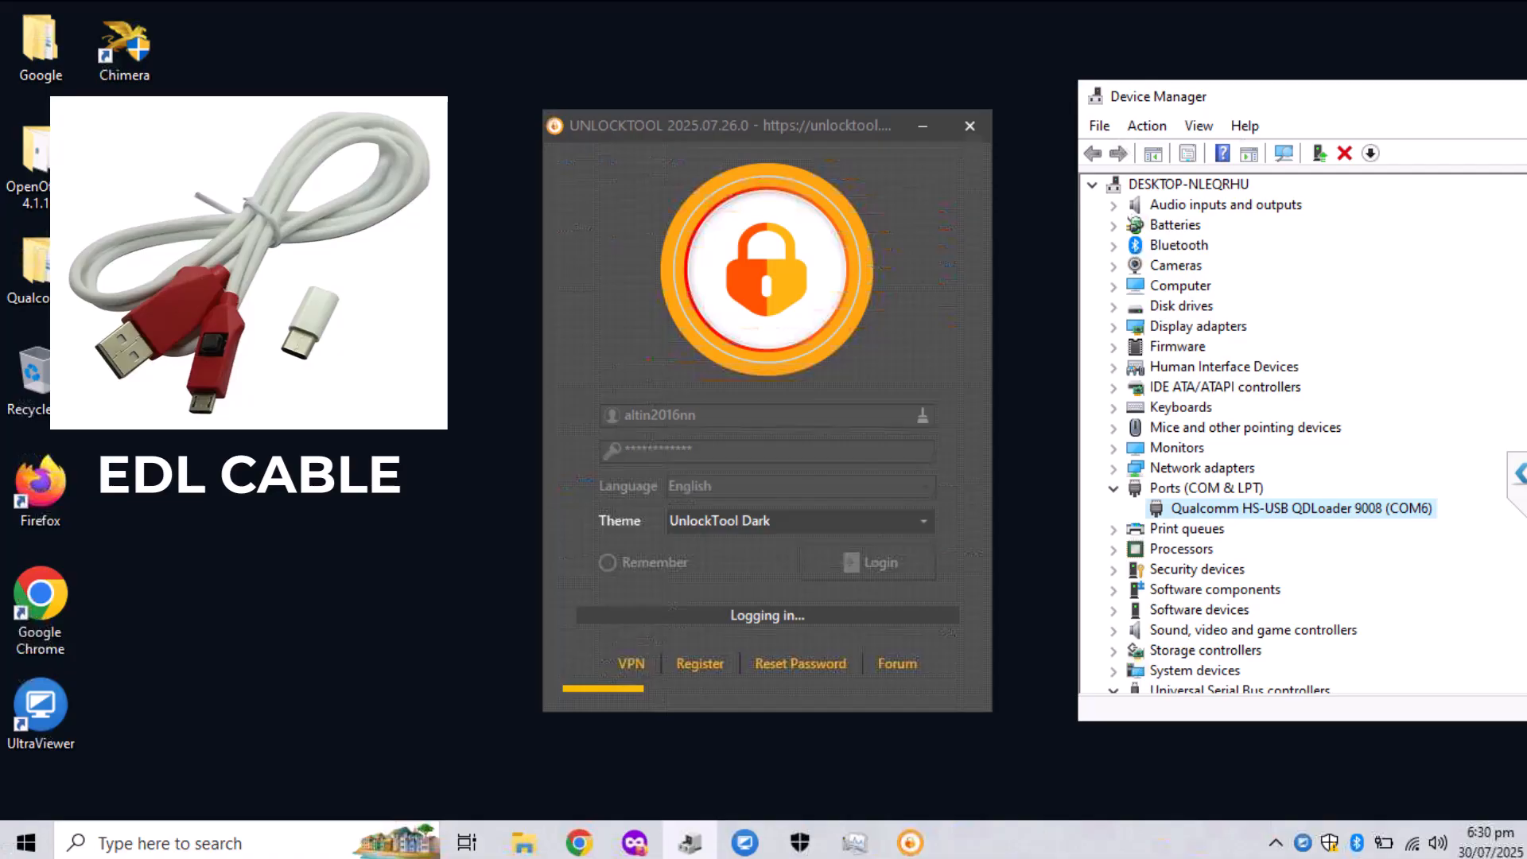
Step: Let UnlockTool finish logging in, with COM6 QDLoader 9008 detected
{"action": "left_click", "coordinate": [971, 125]}
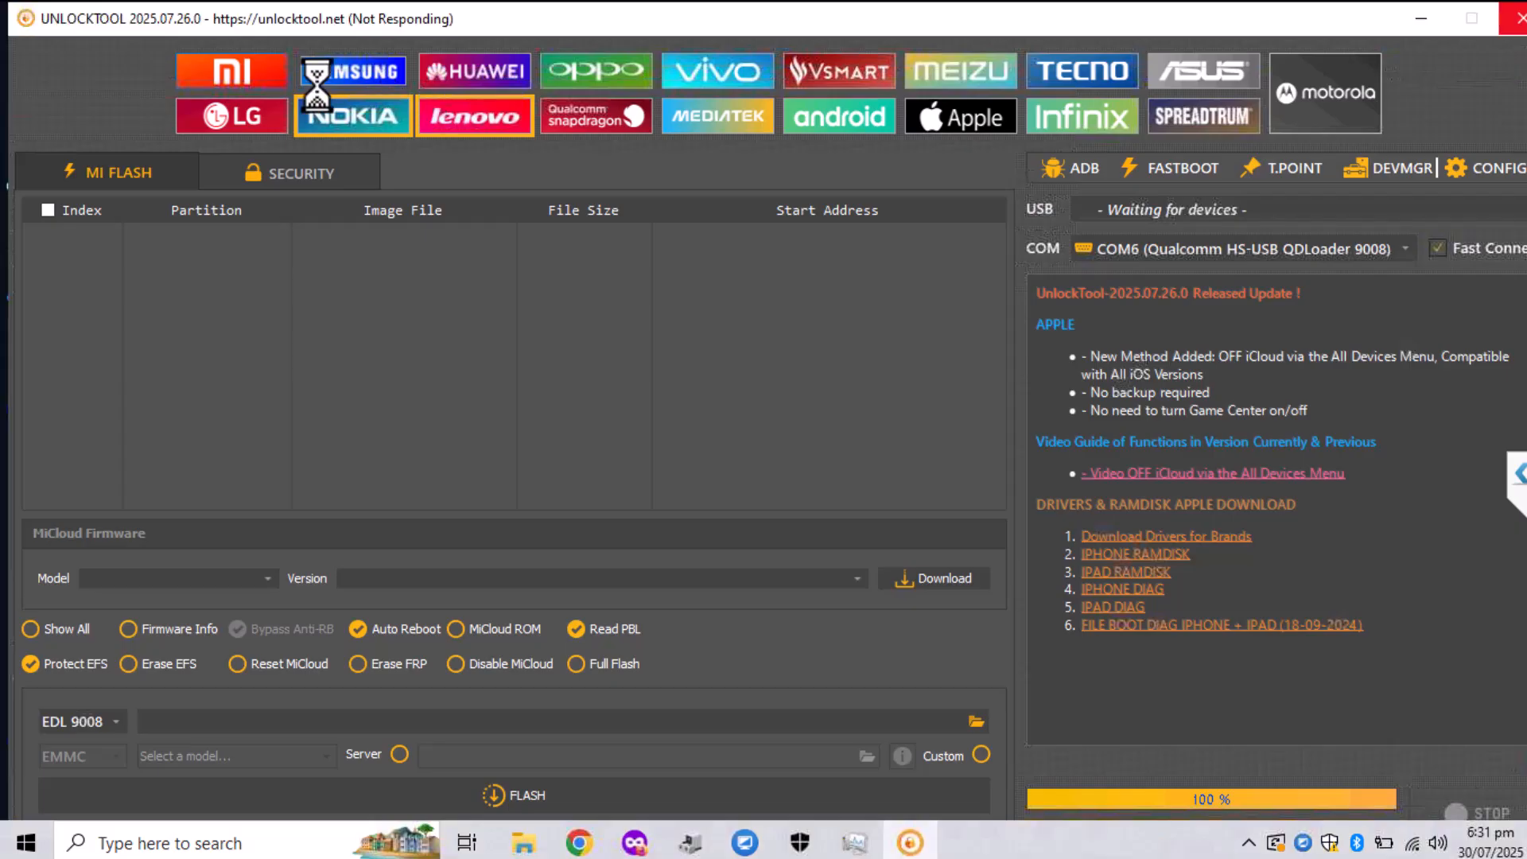
Step: Search 's928' under the SAMSUNG tab and select Samsung S24 Ultra (BIT 4)
{"action": "left_click", "coordinate": [351, 71]}
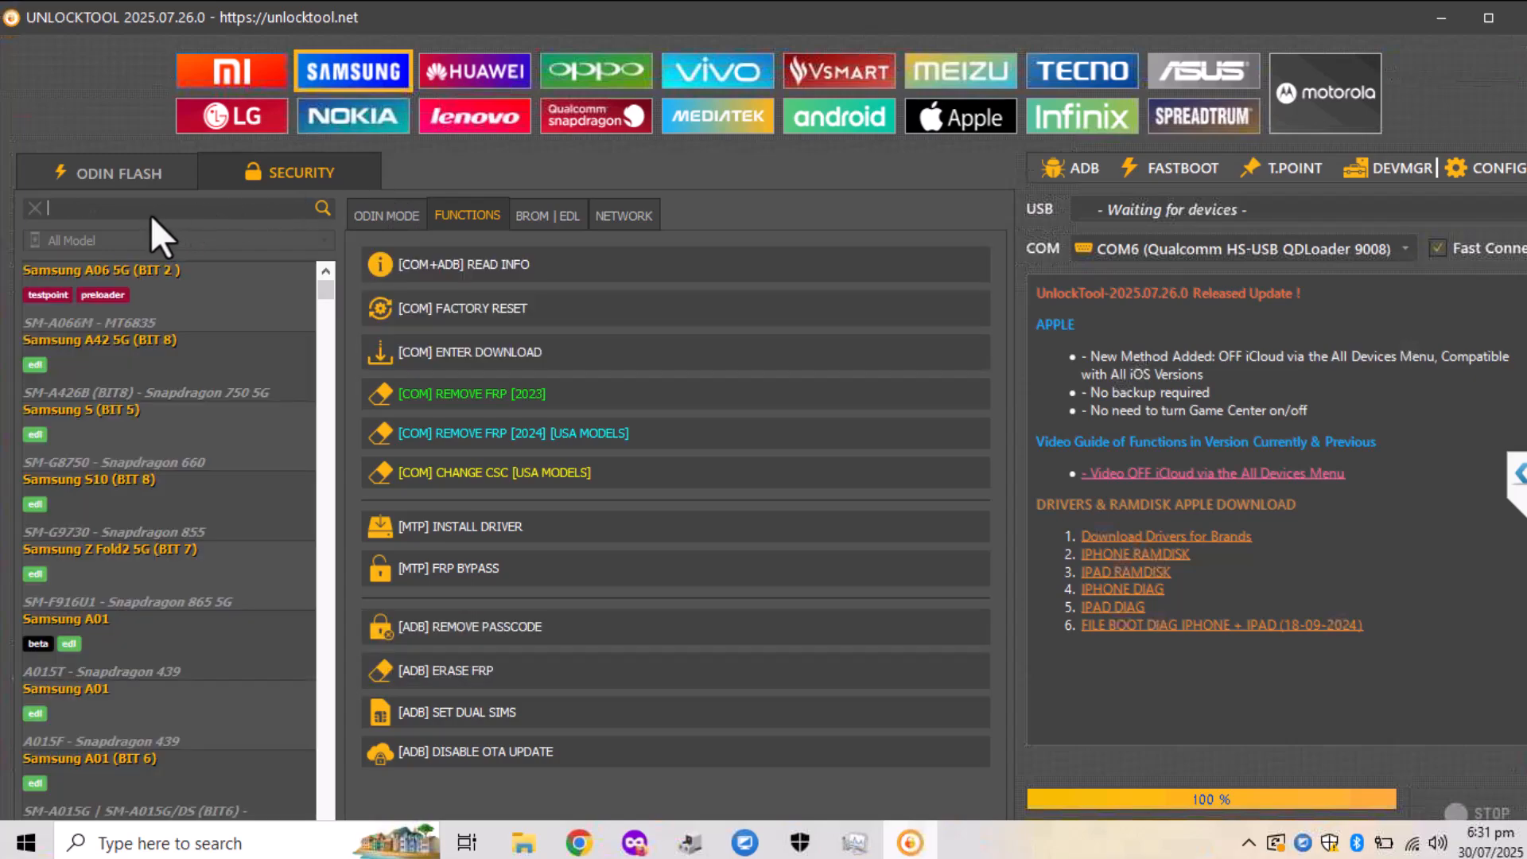
{"action": "type", "text": "s928b"}
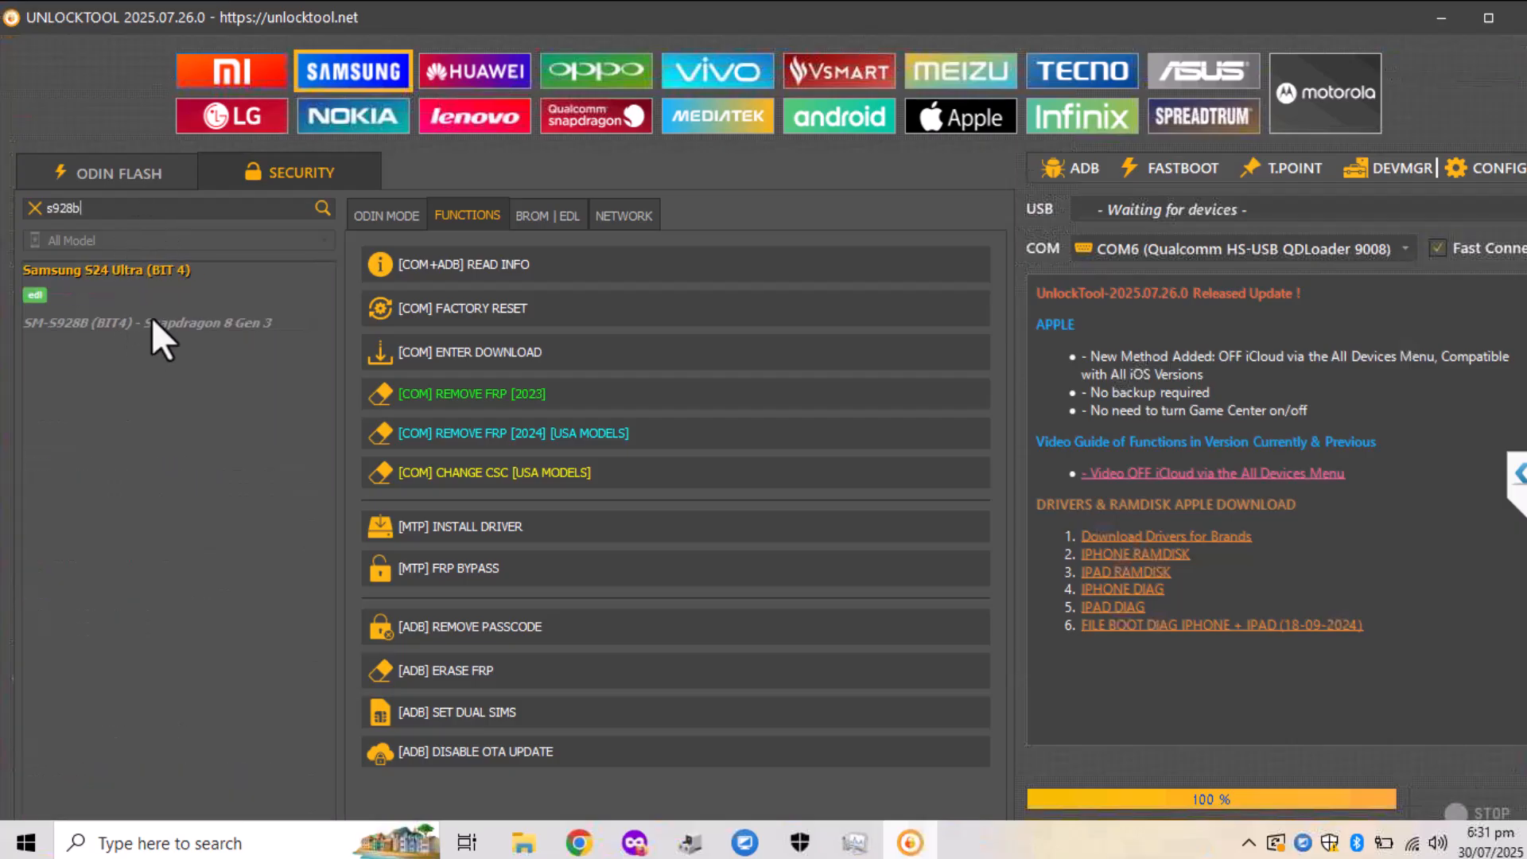
{"action": "left_click", "coordinate": [547, 214]}
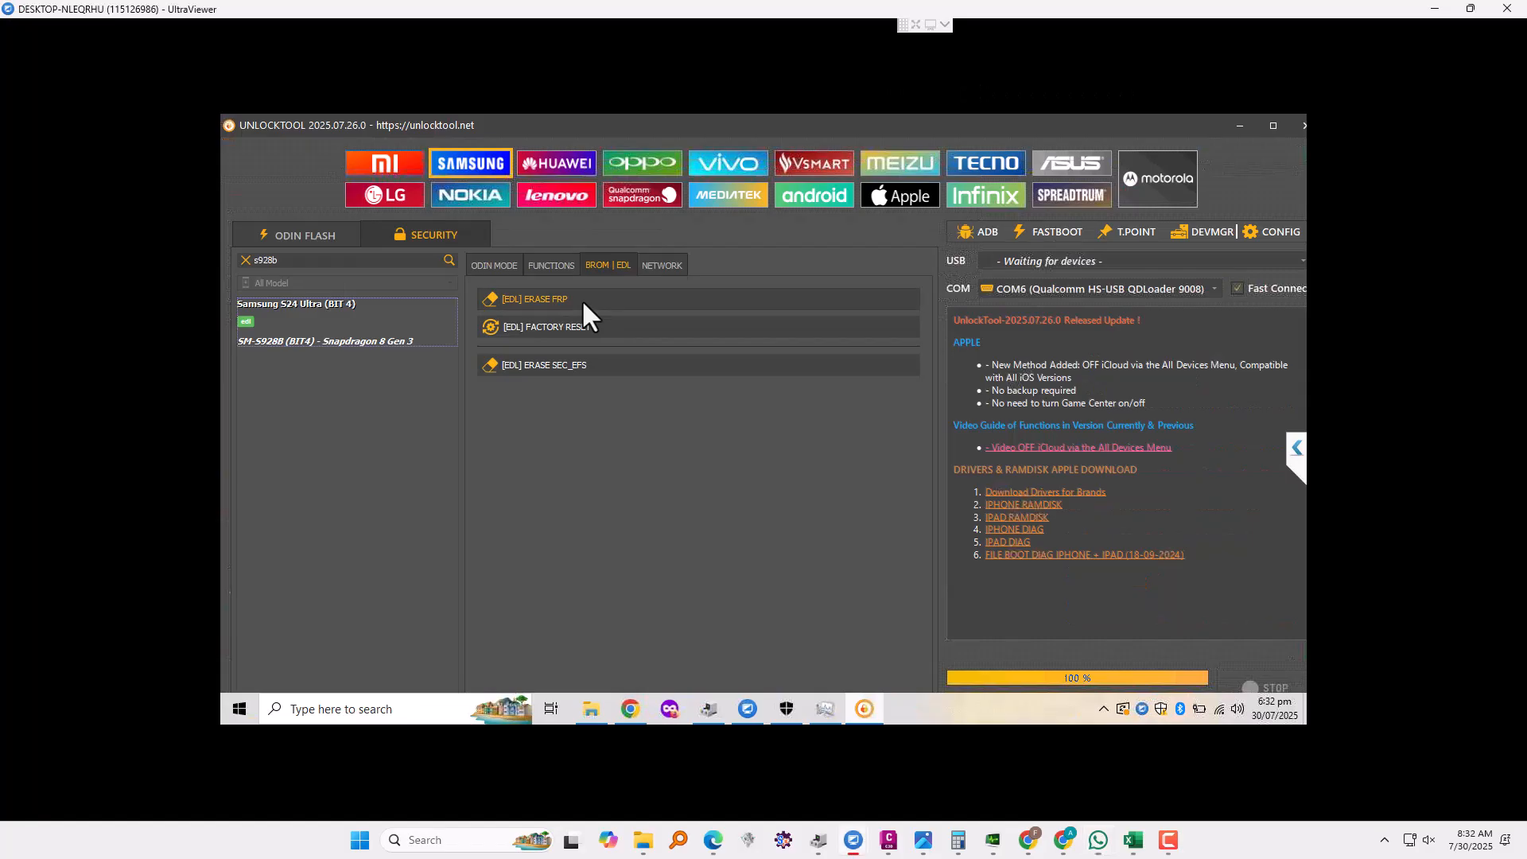
Step: Run [EDL] ERASE FRP on the S24 Ultra until the log reports success
{"action": "left_click", "coordinate": [534, 299]}
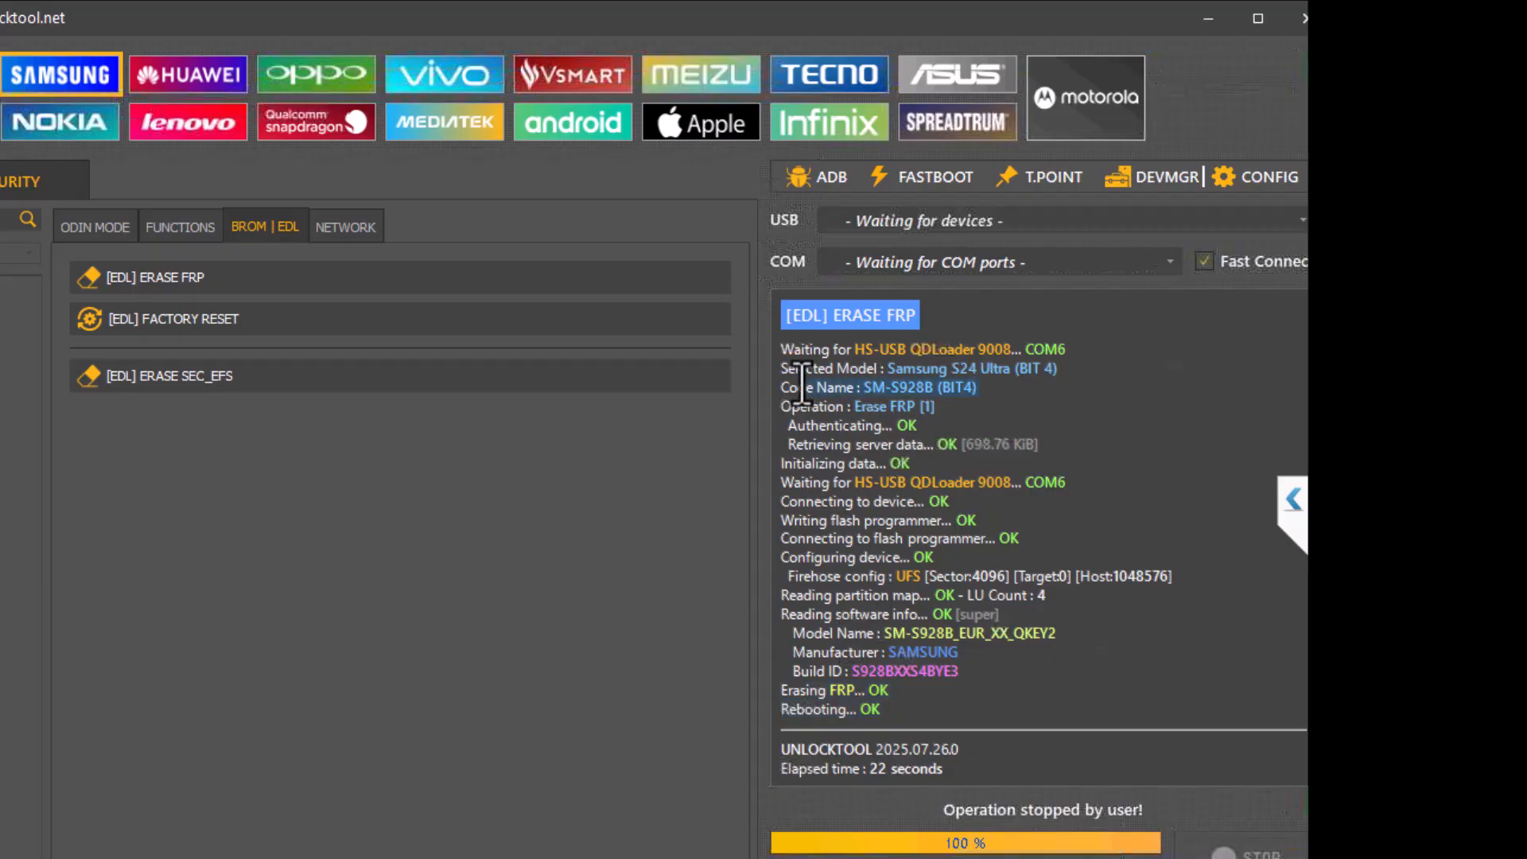
{"action": "mouse_move", "coordinate": [942, 499]}
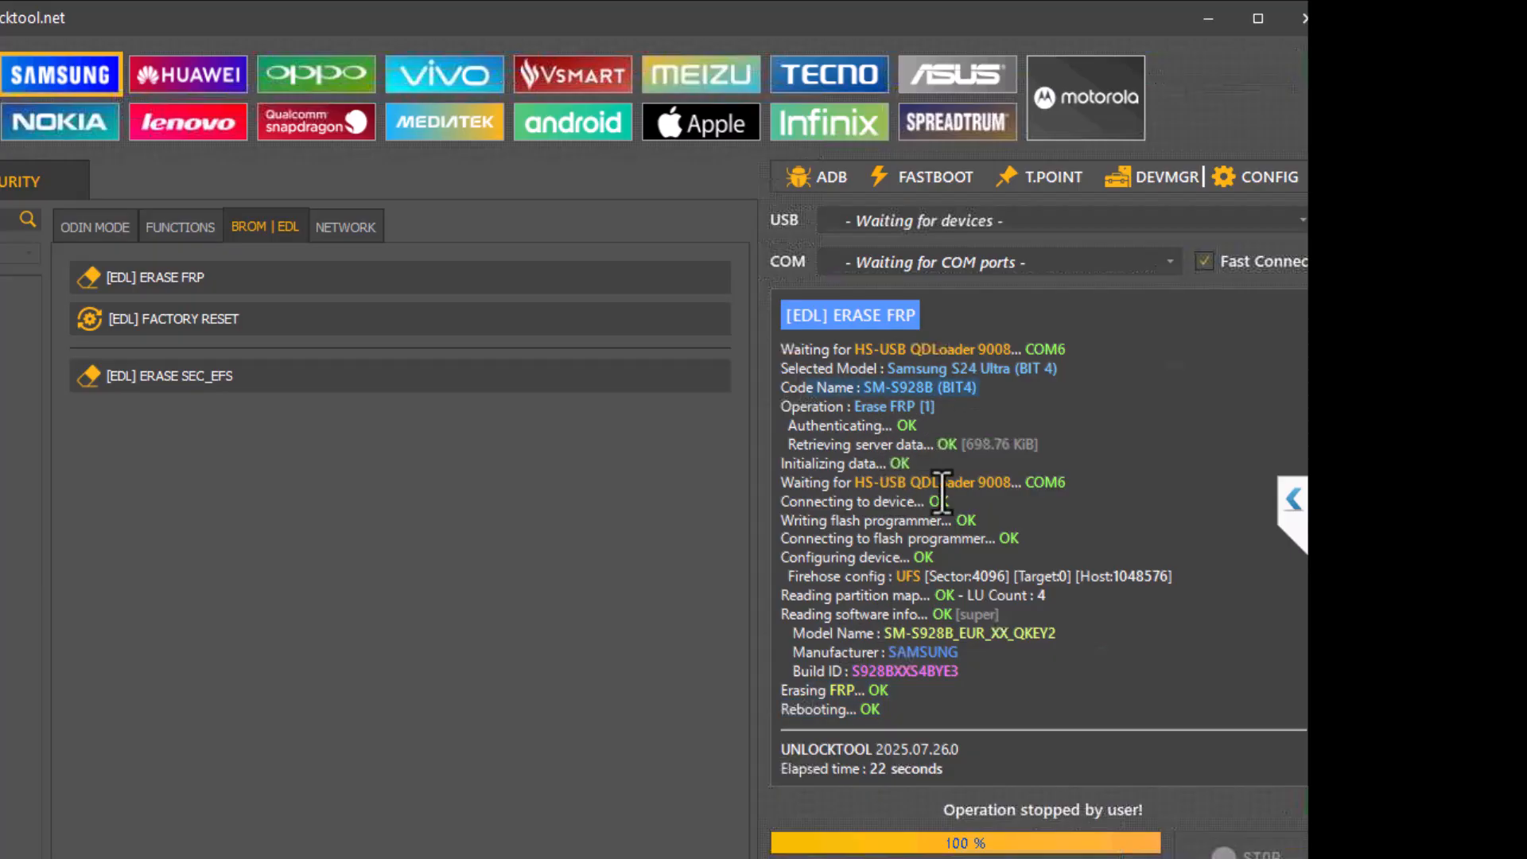